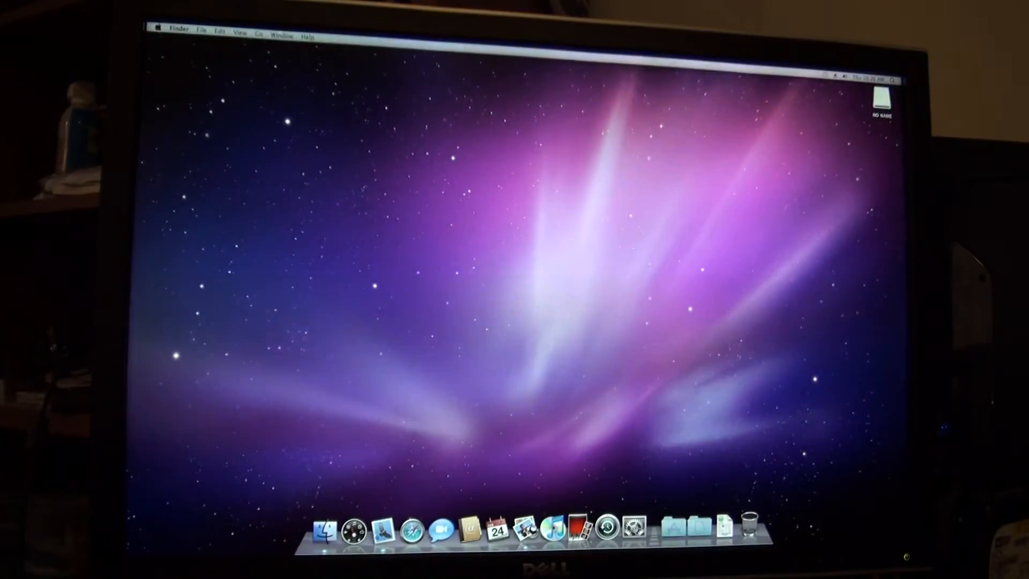
Copy the NetbookInstaller zip from the NO NAME drive to the desktop and extract it
{"action": "double_click", "coordinate": [883, 99]}
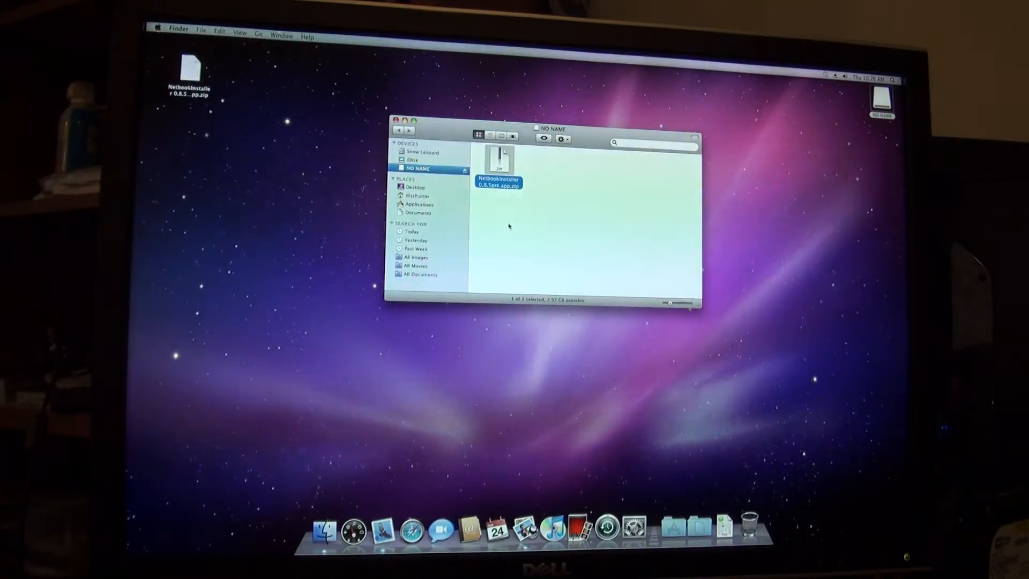
{"action": "left_click", "coordinate": [189, 69]}
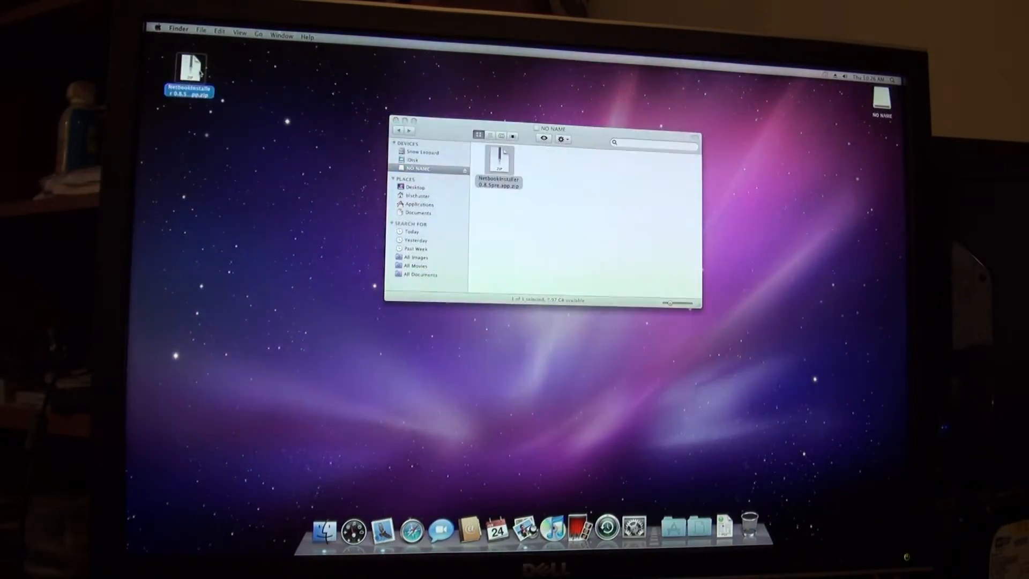
{"action": "double_click", "coordinate": [498, 164]}
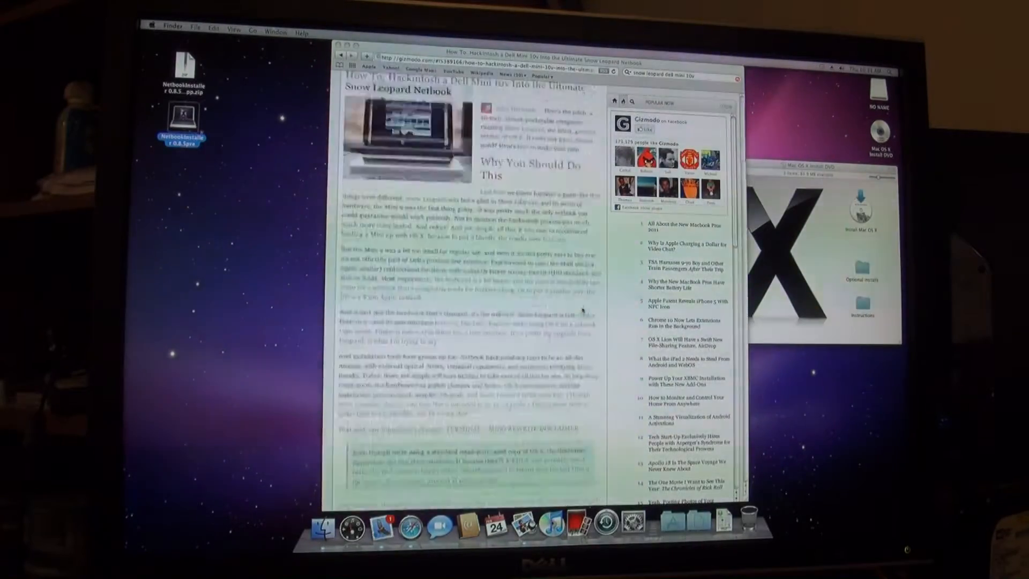
Scroll the Gizmodo article down to the 'Preparing Your Flash Drive' section
{"action": "scroll", "scroll_direction": "down", "scroll_amount": 3}
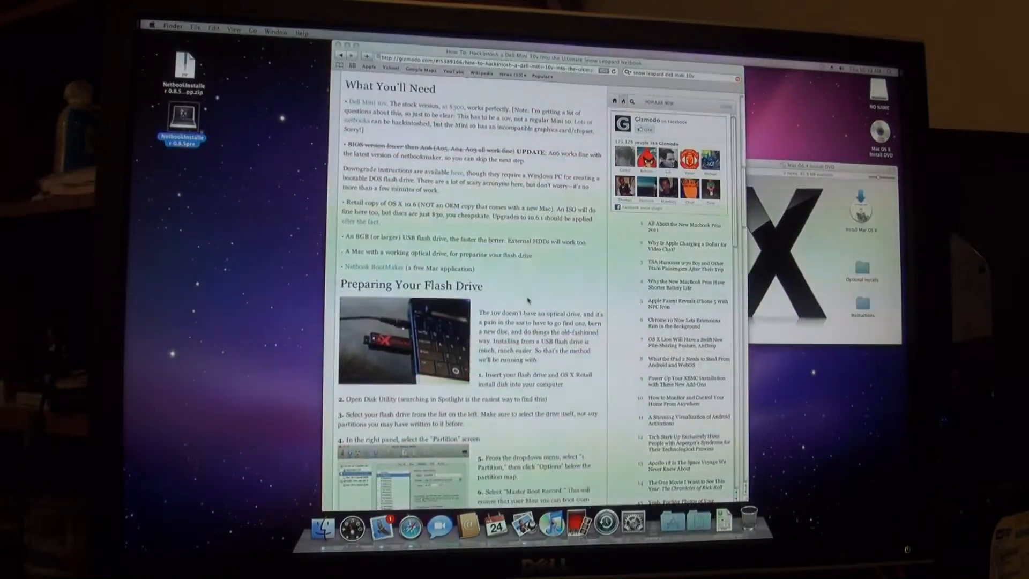
{"action": "scroll", "scroll_direction": "down", "scroll_amount": 3}
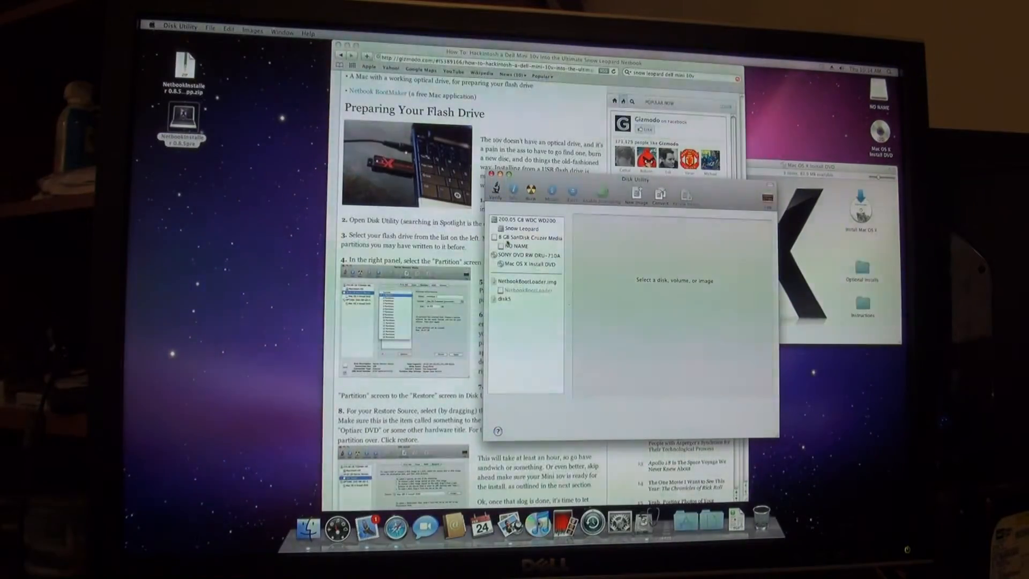
Partition the 8 GB SanDisk drive as one Master Boot Record volume named SnowyDell and apply it
{"action": "left_click", "coordinate": [532, 238]}
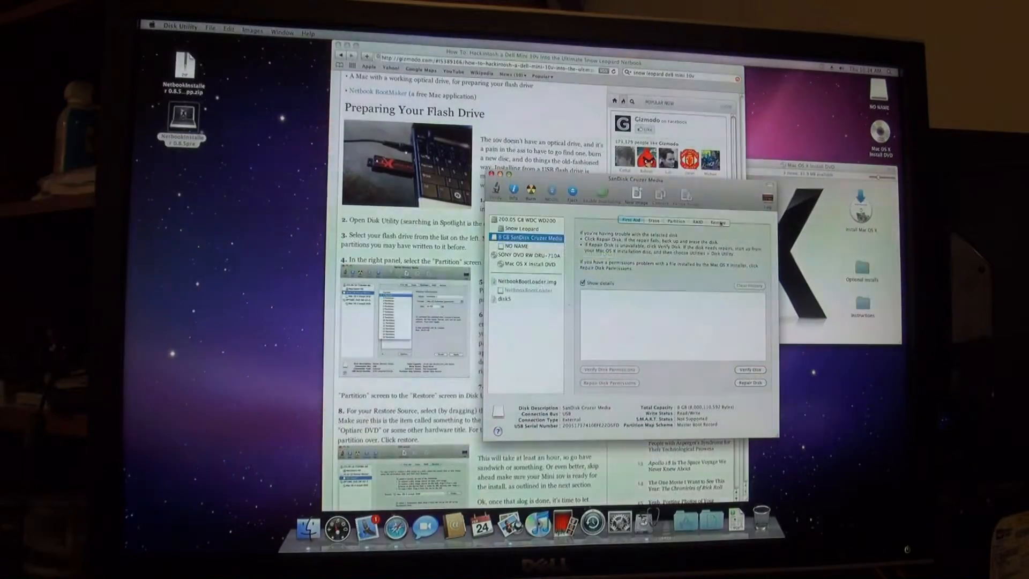
{"action": "left_click", "coordinate": [674, 221]}
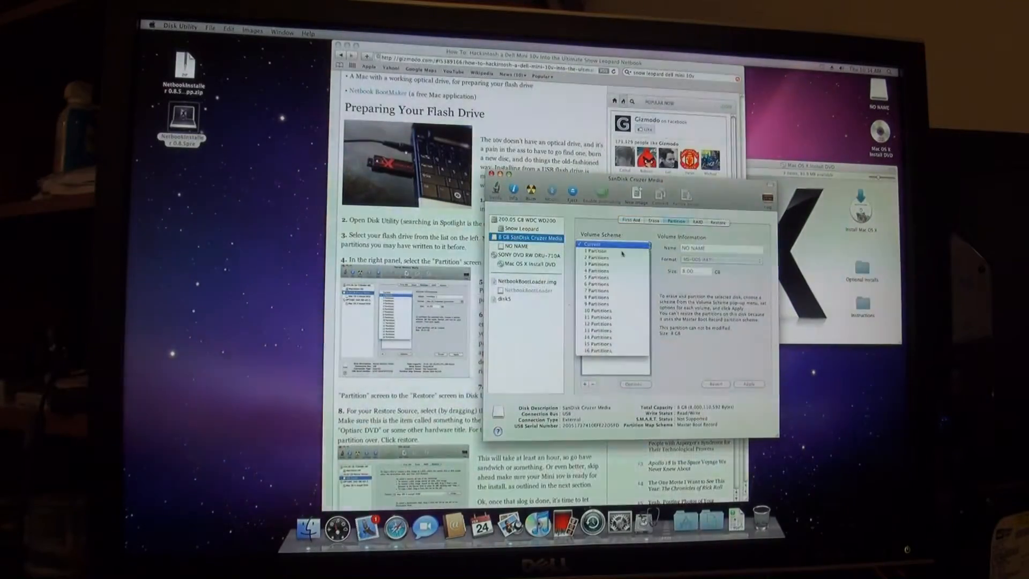
{"action": "left_click", "coordinate": [634, 384]}
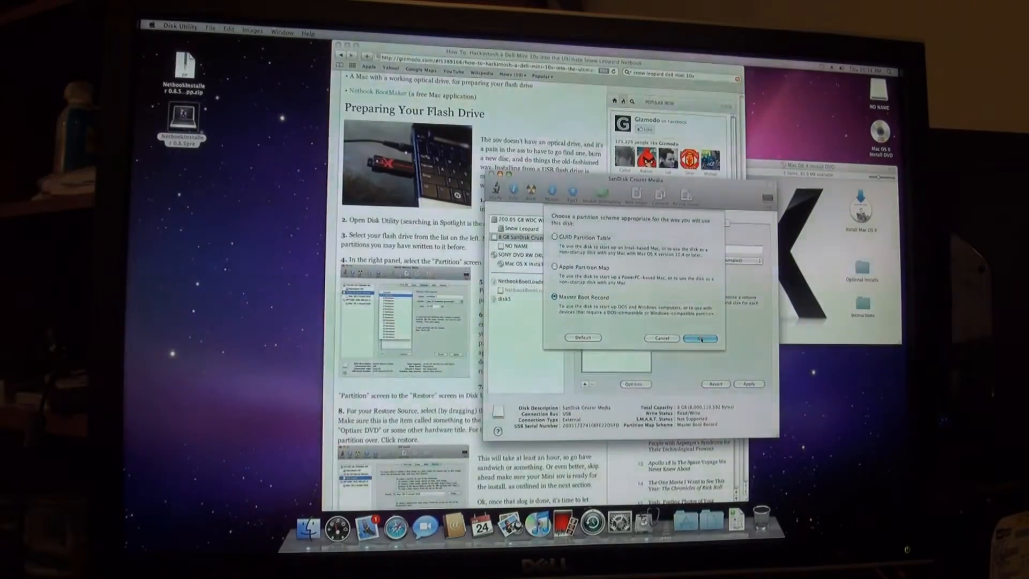
{"action": "left_click", "coordinate": [700, 338]}
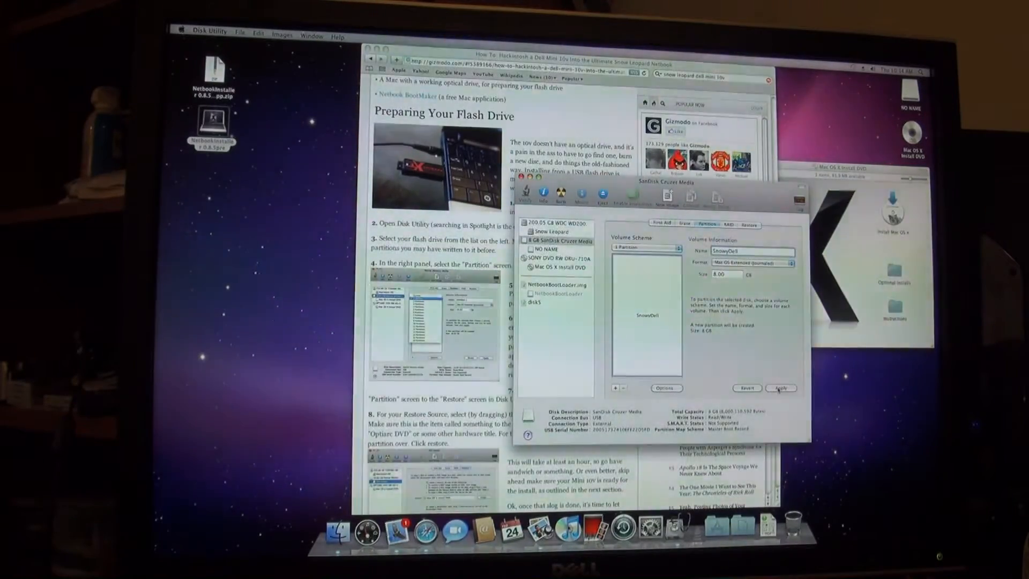
{"action": "left_click", "coordinate": [780, 388]}
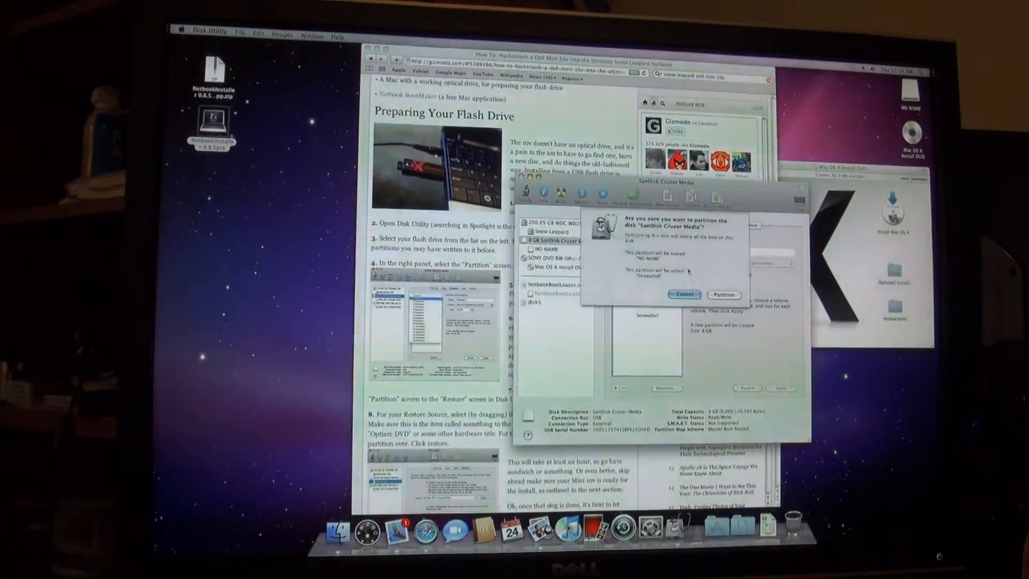
{"action": "left_click", "coordinate": [723, 294]}
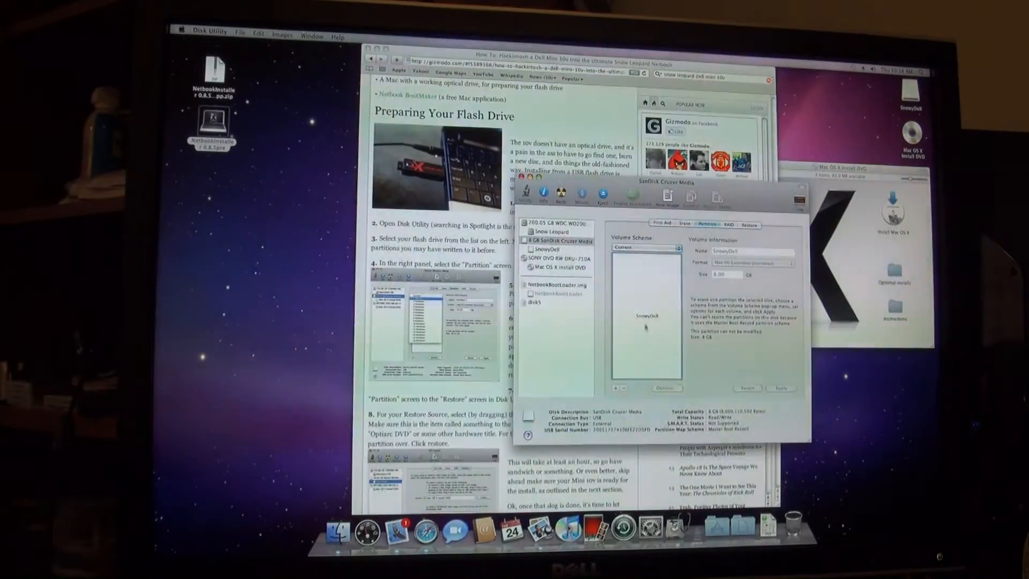
Restore the Mac OS X Install DVD onto SnowyDell, erasing it and authorizing with the admin password
{"action": "left_click", "coordinate": [561, 240]}
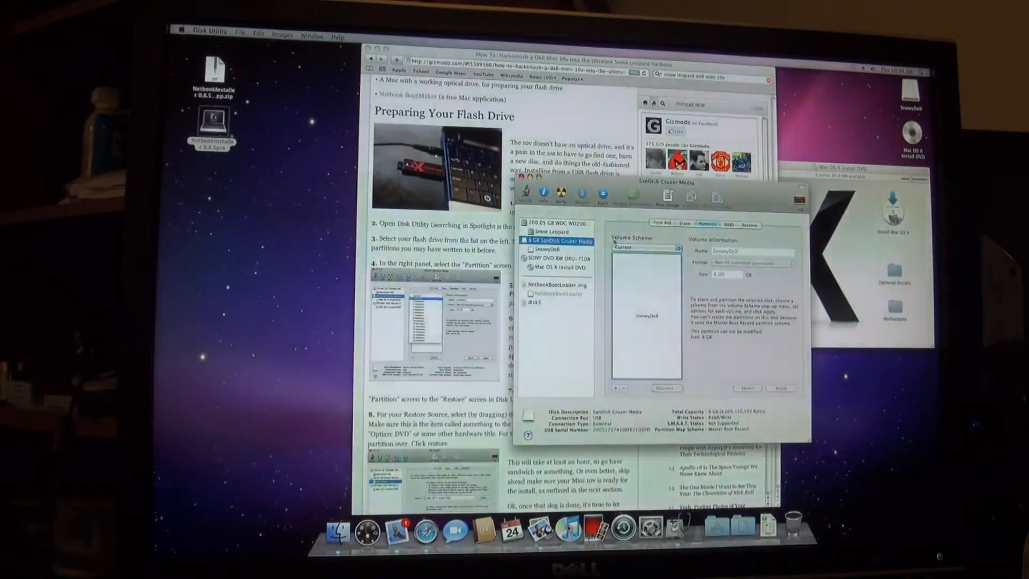
{"action": "left_click", "coordinate": [749, 224]}
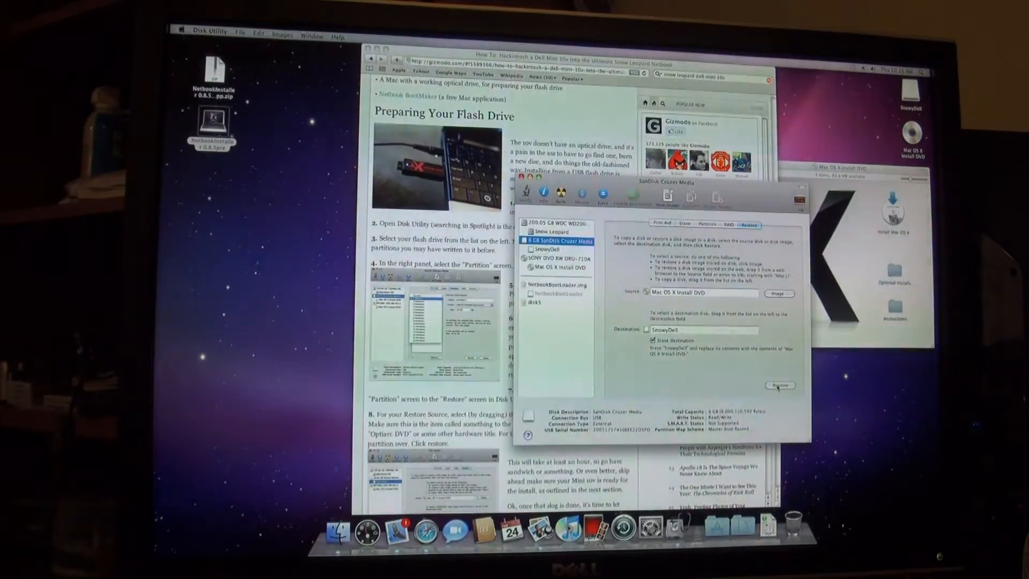
{"action": "left_click", "coordinate": [779, 384]}
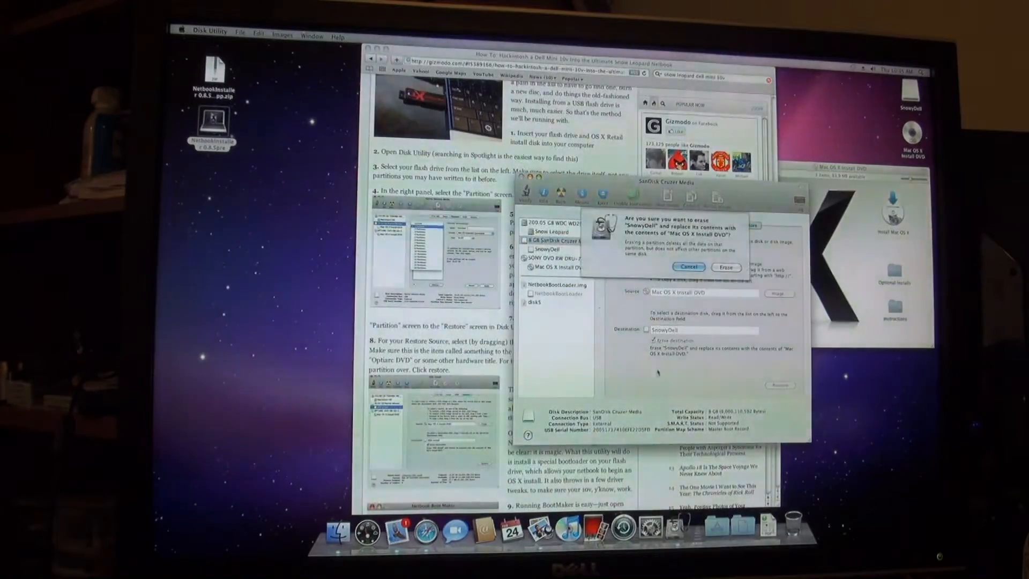
{"action": "left_click", "coordinate": [726, 267]}
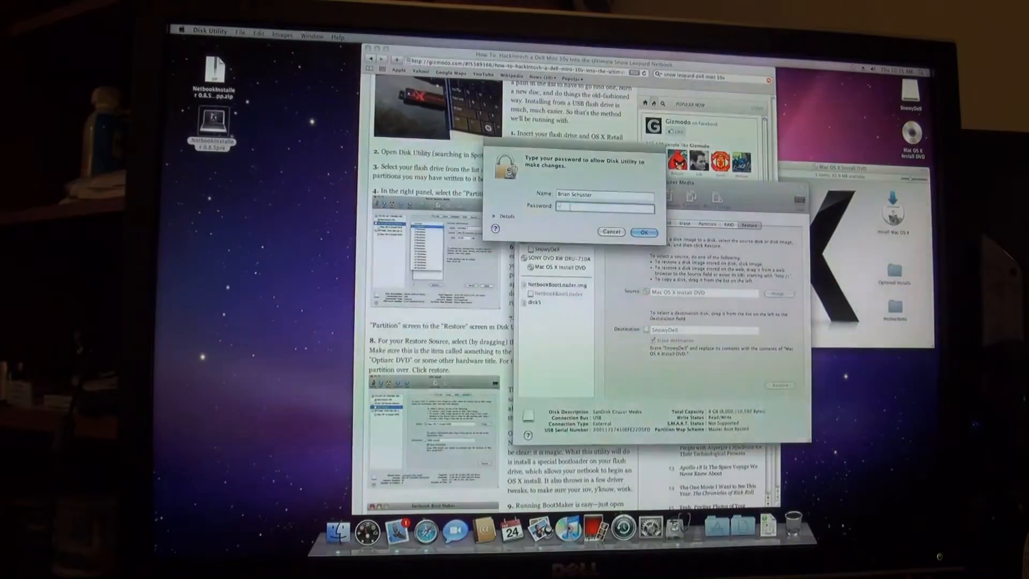
{"action": "left_click", "coordinate": [643, 232]}
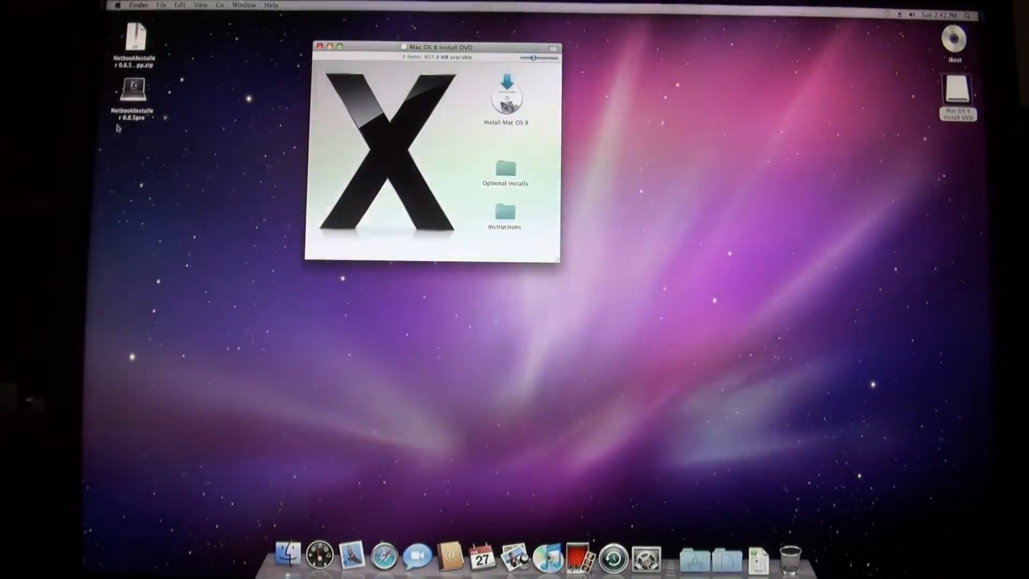
Prepare the 'Mac OS X Install DVD (Create Booter)' volume in NetbookInstaller, authorizing and acknowledging completion
{"action": "double_click", "coordinate": [134, 94]}
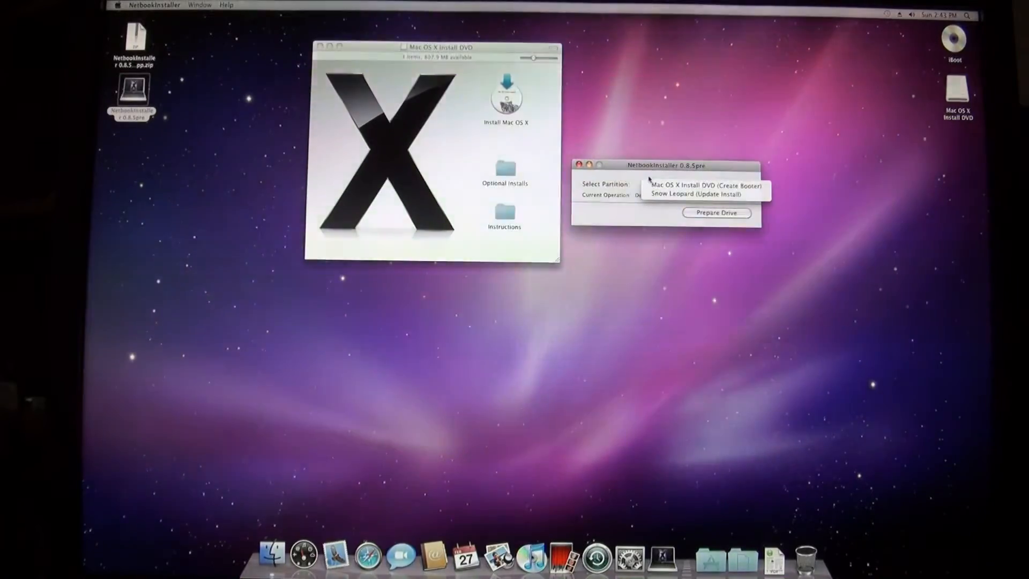
{"action": "left_click", "coordinate": [704, 185]}
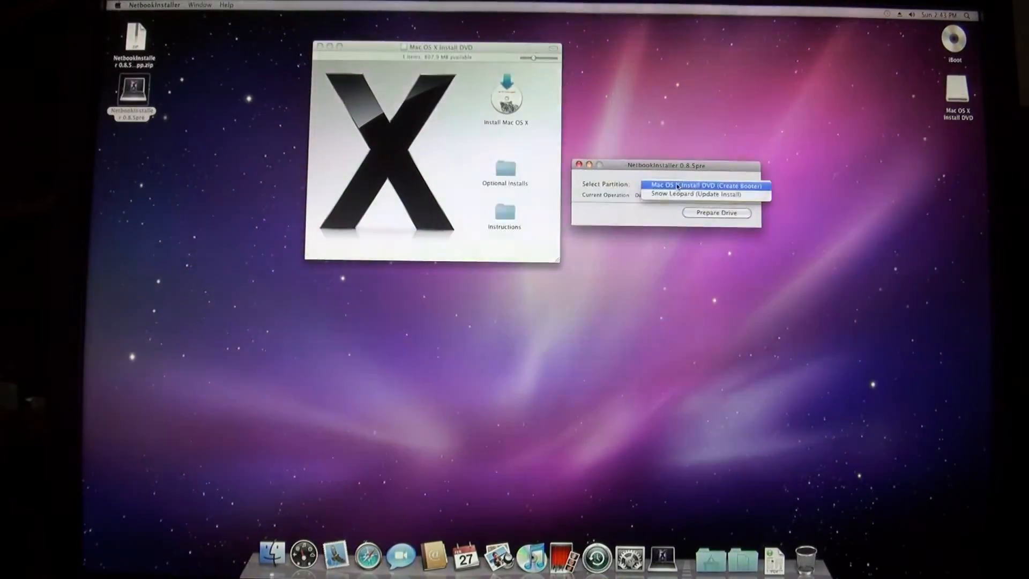
{"action": "left_click", "coordinate": [699, 185]}
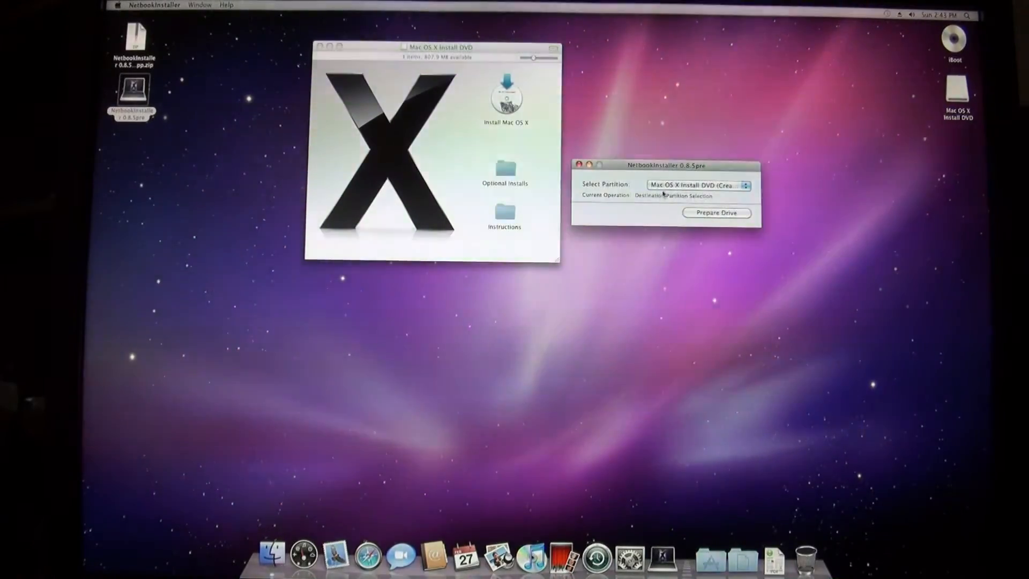
{"action": "left_click", "coordinate": [716, 212]}
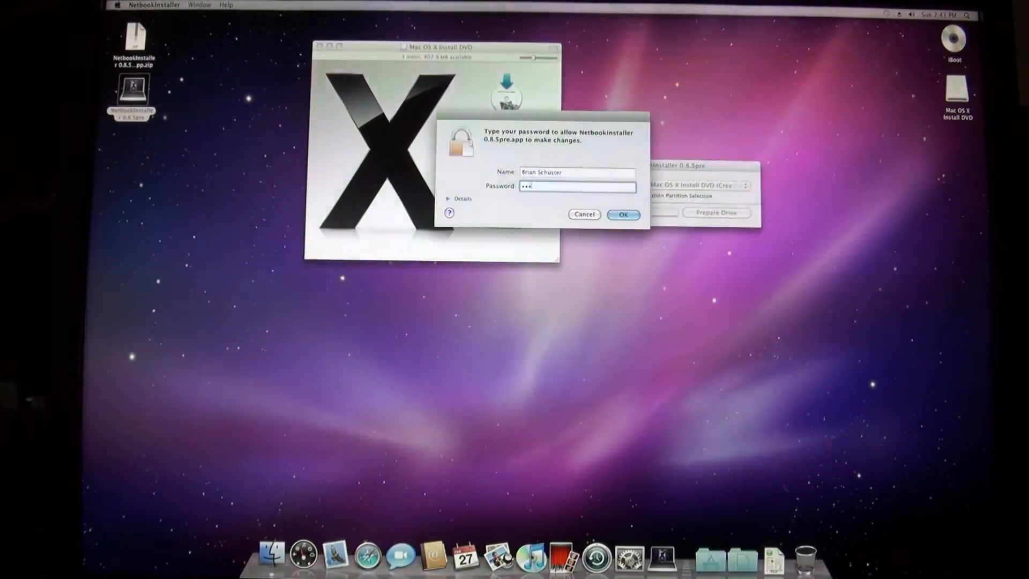
{"action": "left_click", "coordinate": [623, 214]}
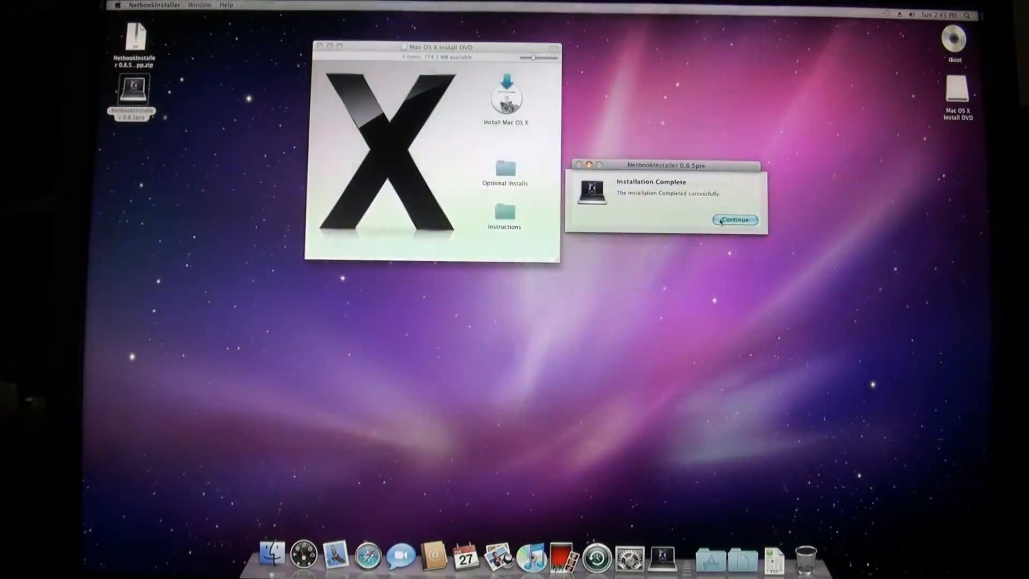
{"action": "left_click", "coordinate": [736, 220]}
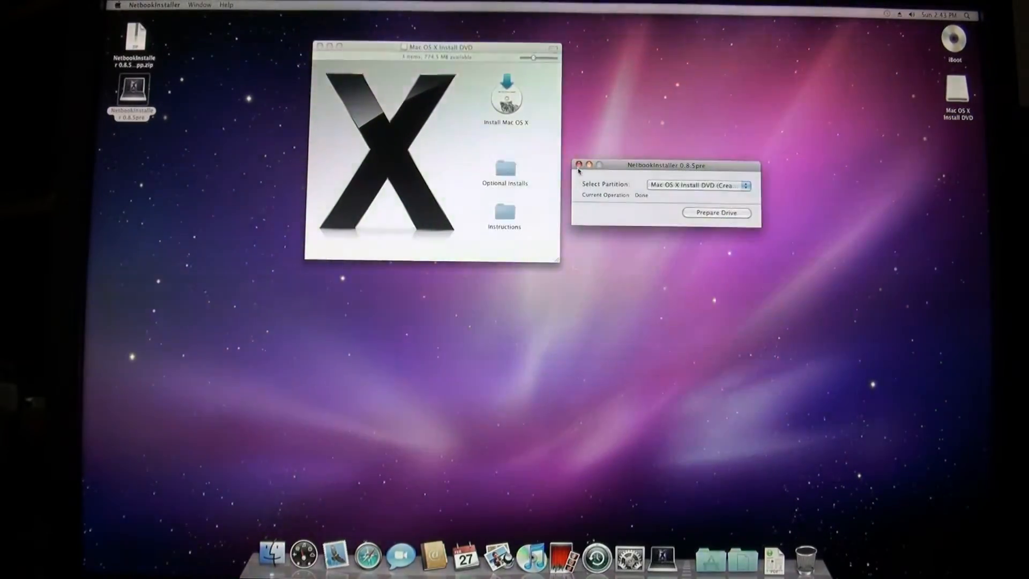
Close the NetbookInstaller window and the Mac OS X Install DVD window
{"action": "left_click", "coordinate": [578, 164]}
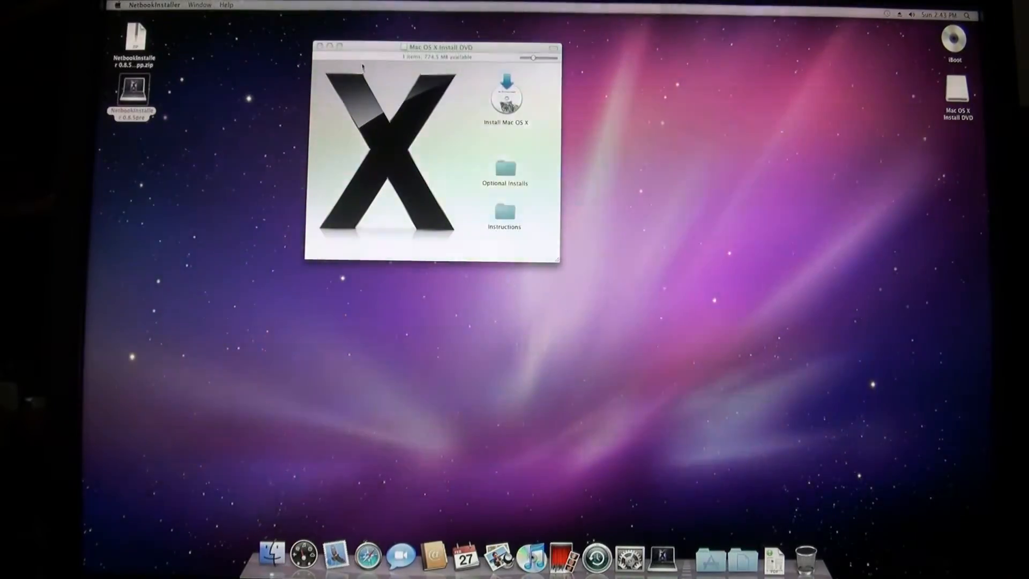
{"action": "left_click", "coordinate": [318, 46]}
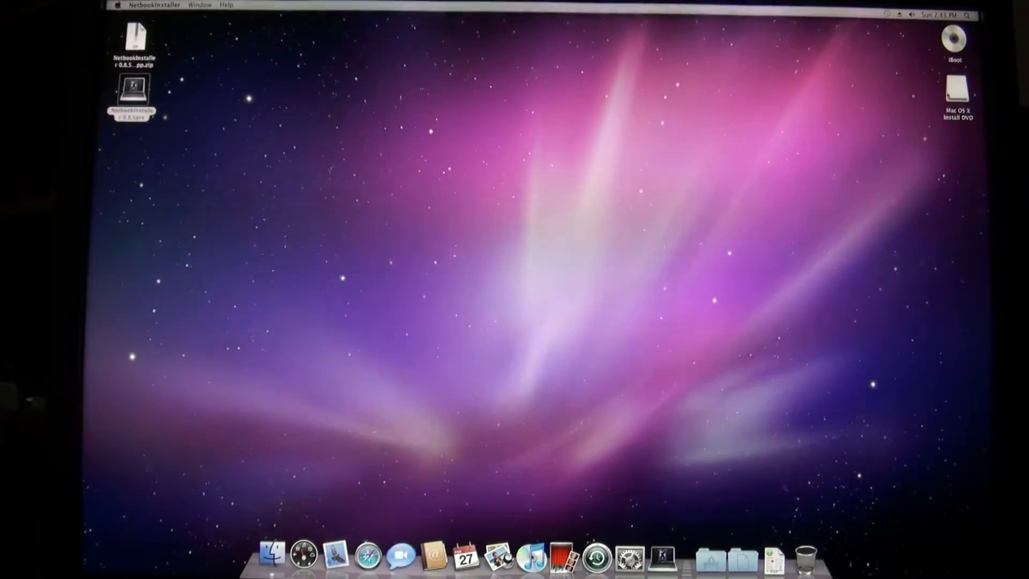